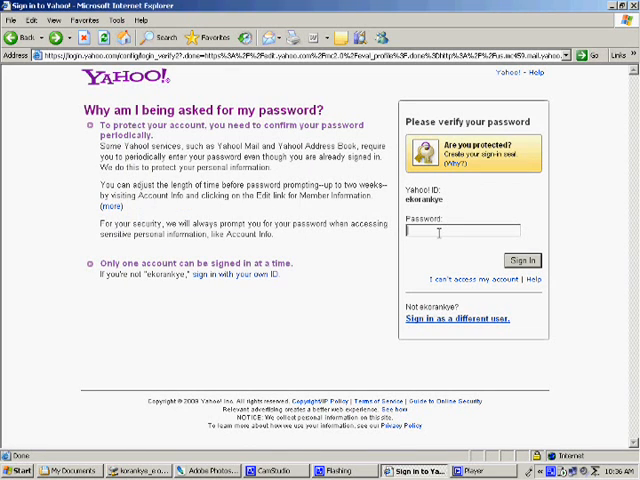
Step: Enter the account password and sign in to reach the Account Info page
text(•)
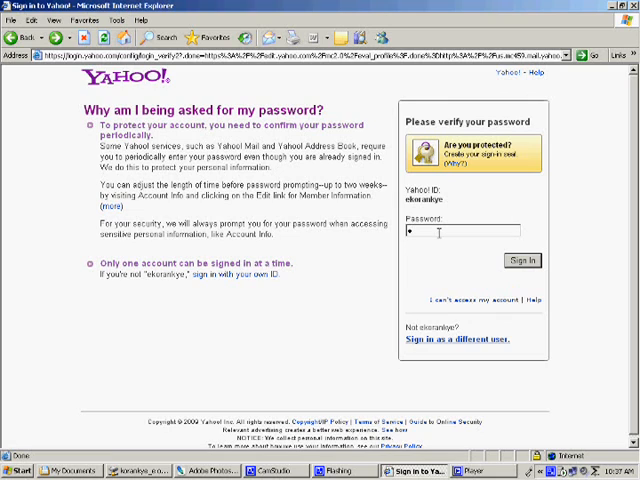
text(password)
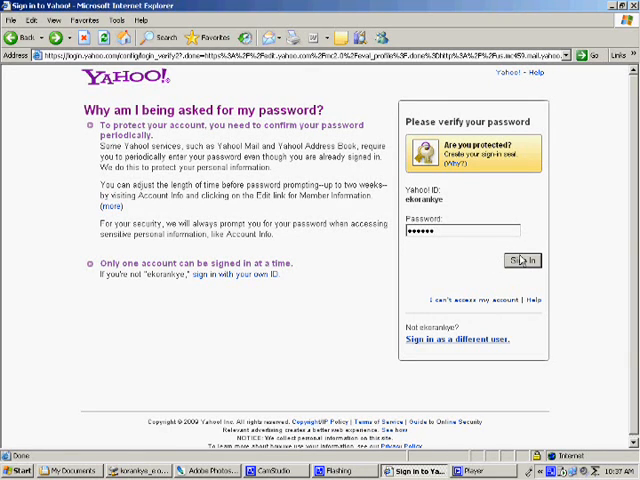
click(522, 260)
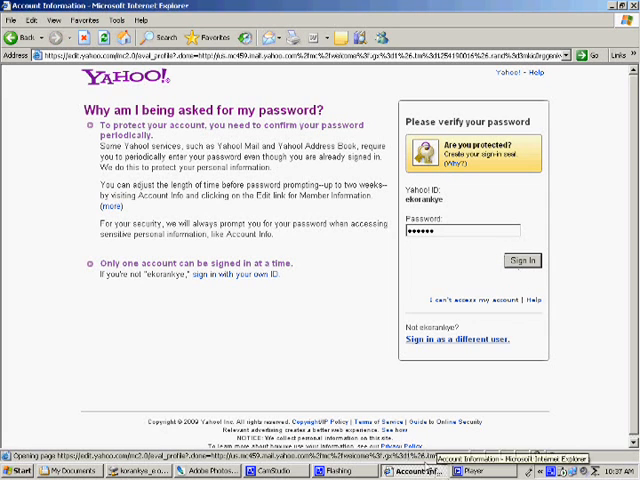
click(522, 261)
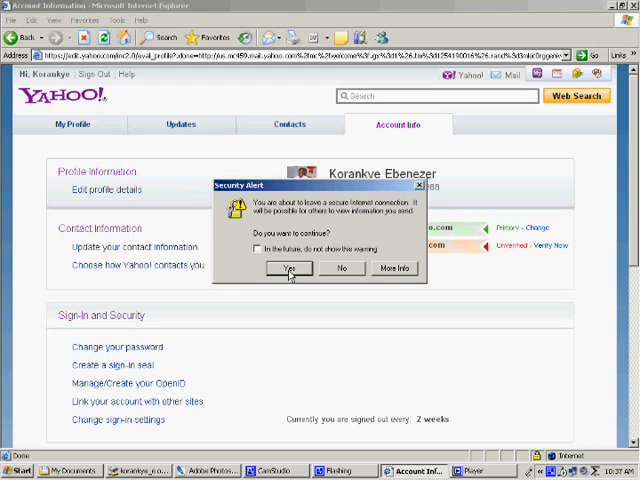
Step: Accept the security alert and go through the My Profile menu to the Updates page
click(289, 268)
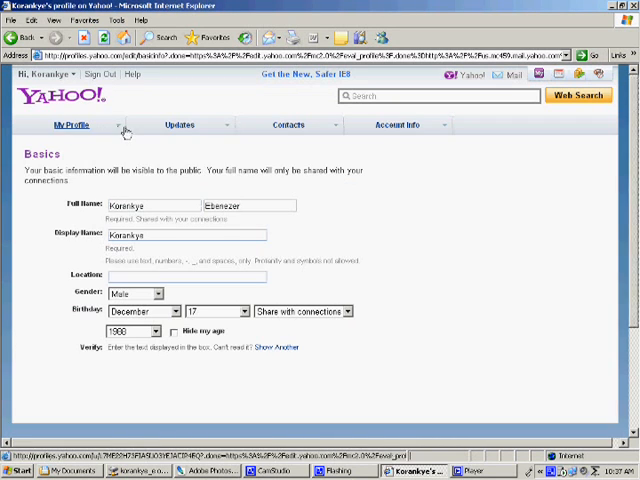
click(74, 124)
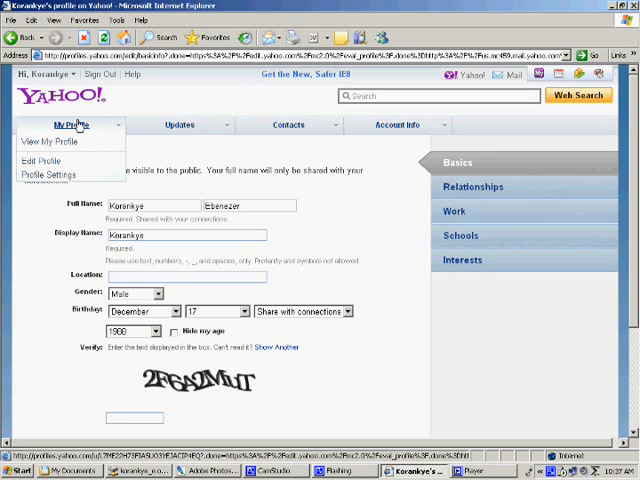
click(180, 124)
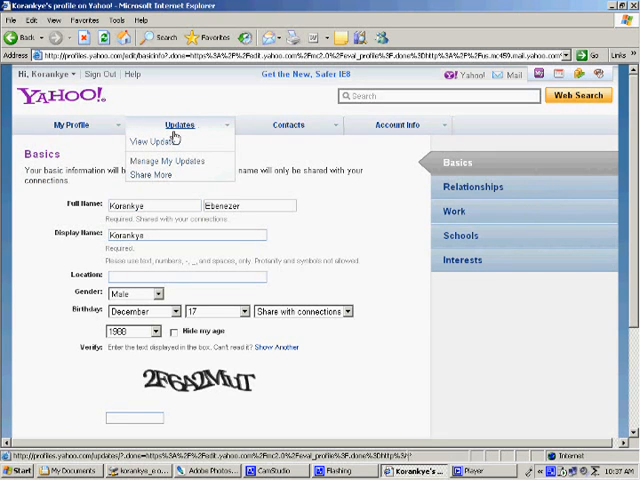
click(148, 140)
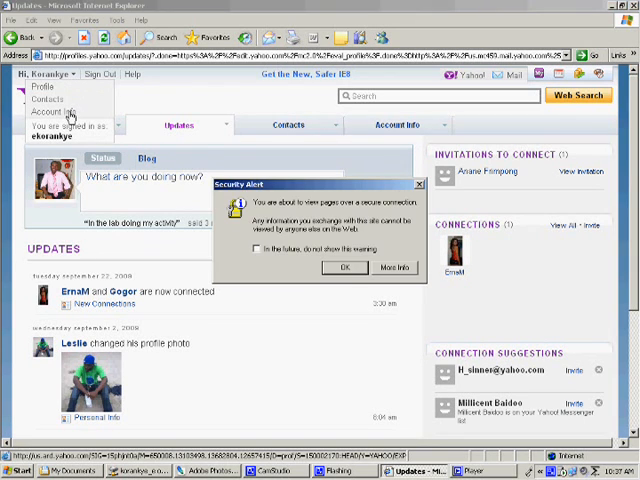
Step: Choose Account Info and sign in again with the password on the verification page
click(344, 267)
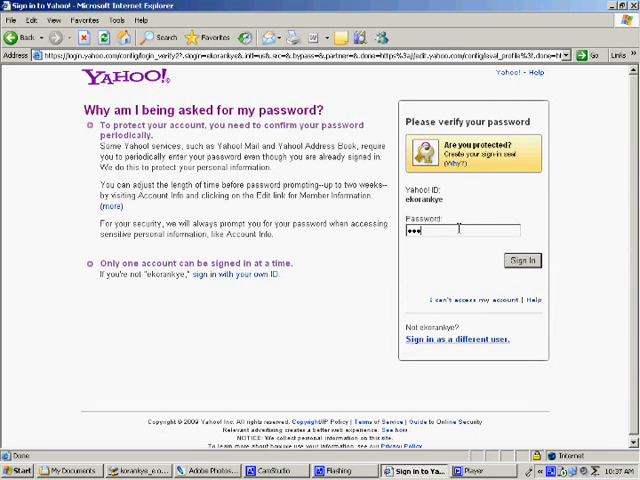
text(•••)
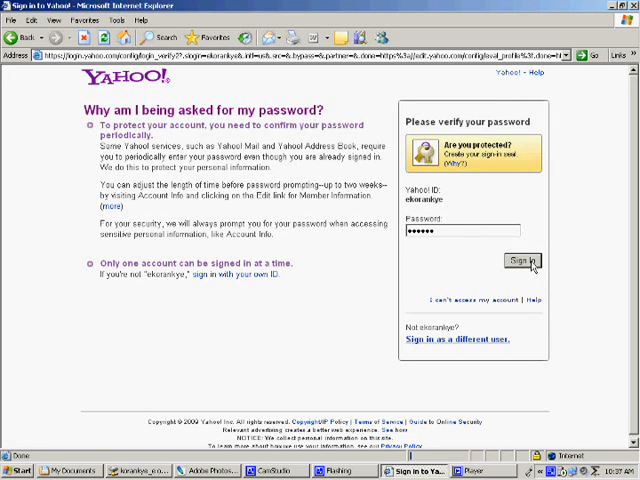
click(519, 261)
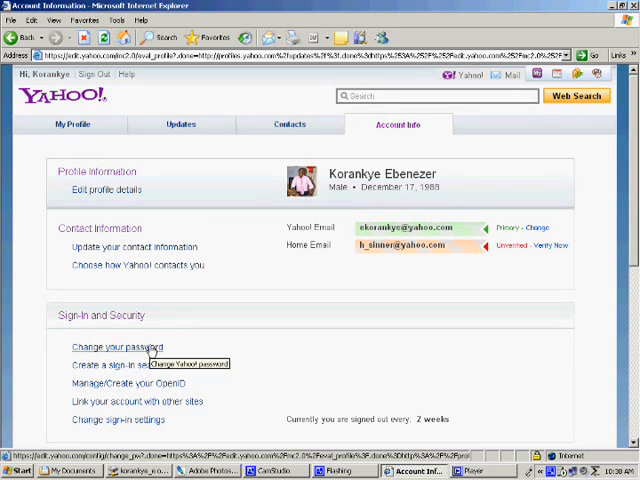
mouse_move(205, 355)
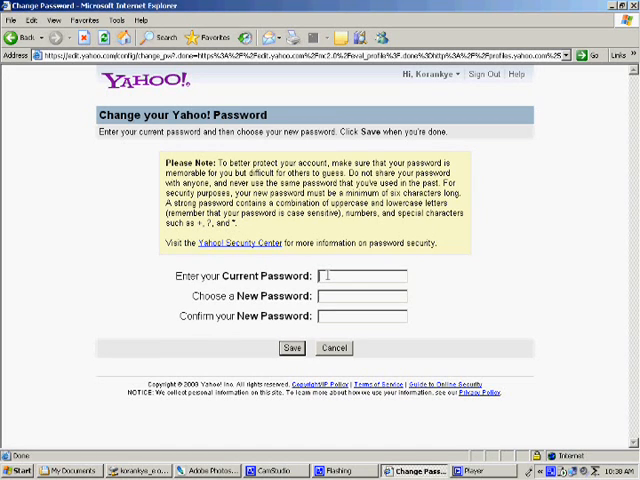
Step: Enter the current password and the new password twice, then save the change
text(••••)
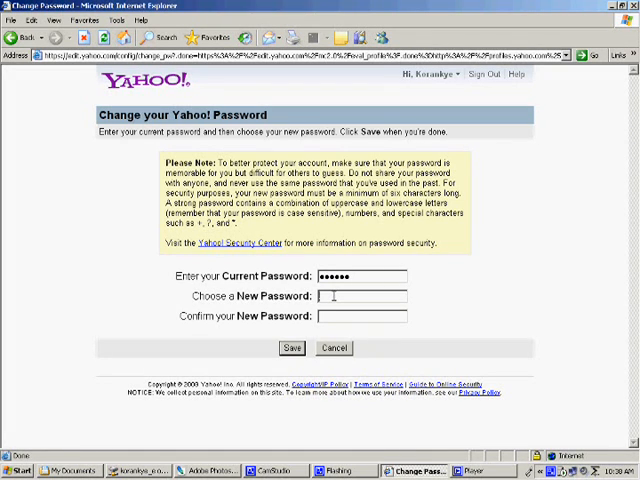
text(•)
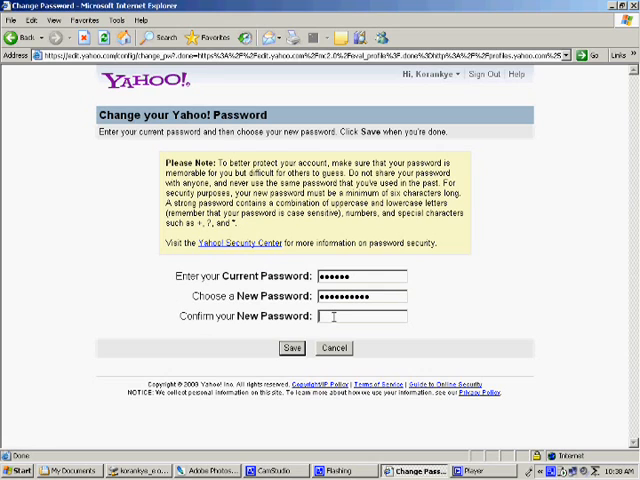
text(•)
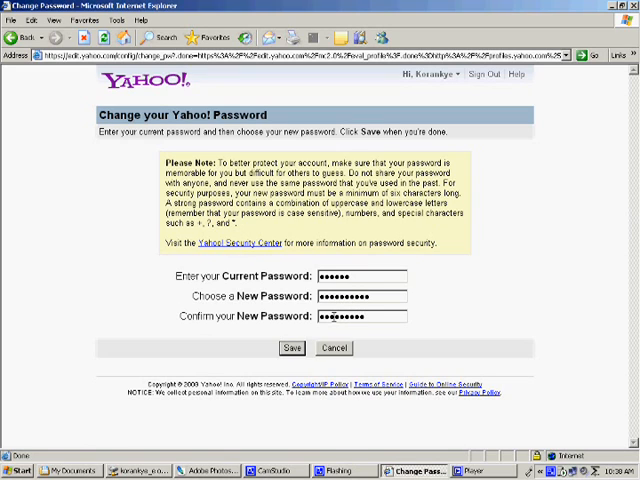
text(•)
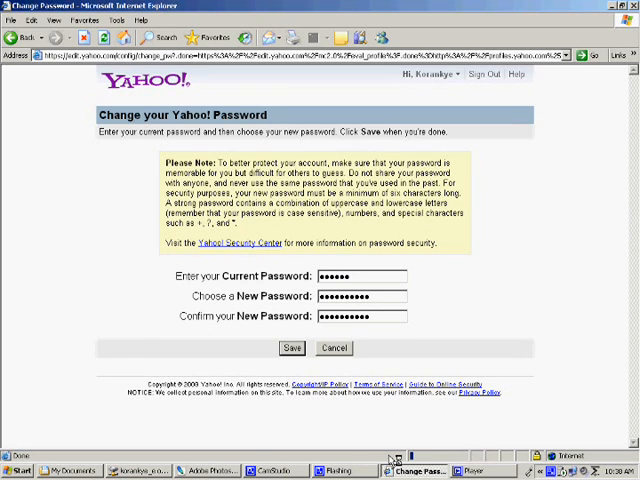
click(292, 348)
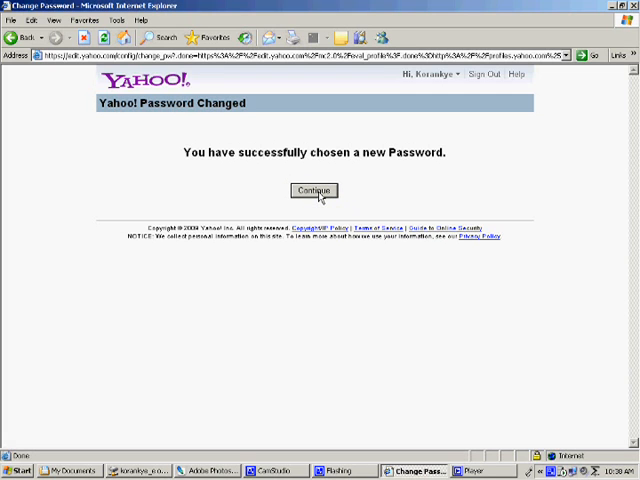
Step: Continue past the 'Yahoo! Password Changed' confirmation back to Account Info
click(313, 190)
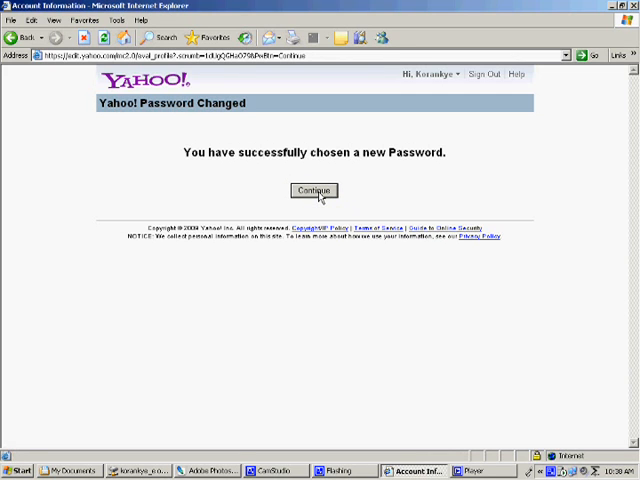
click(313, 191)
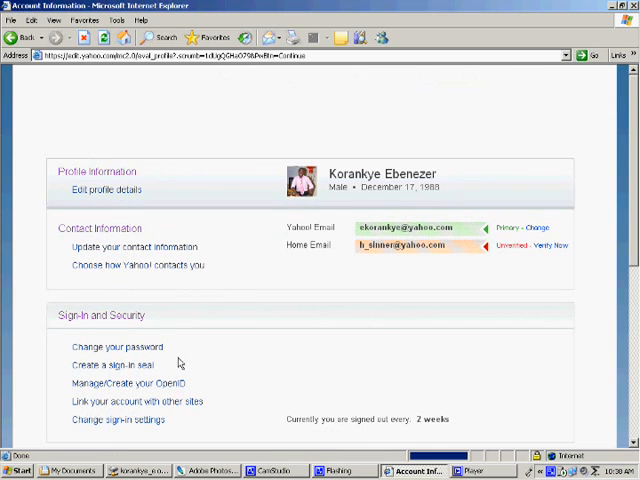